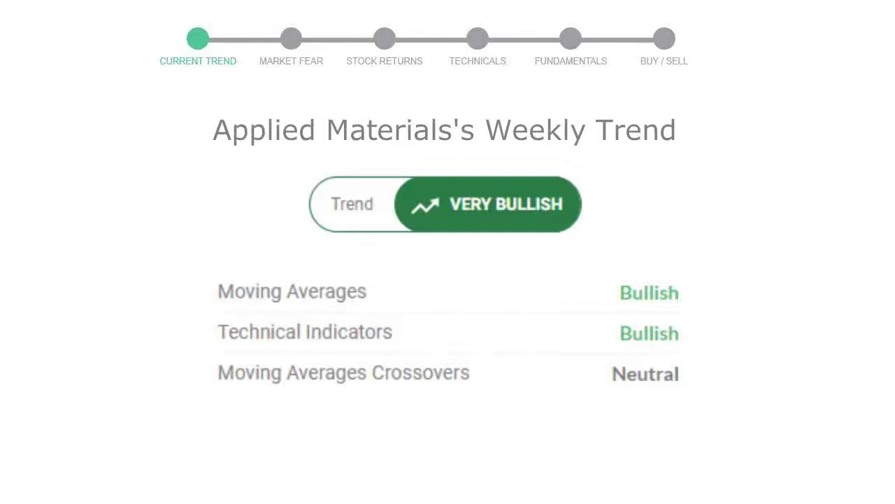
# - Advance from Applied Materials' very bullish weekly trend to the Market Fear gauge reading 64, Greed
pyautogui.click(291, 39)
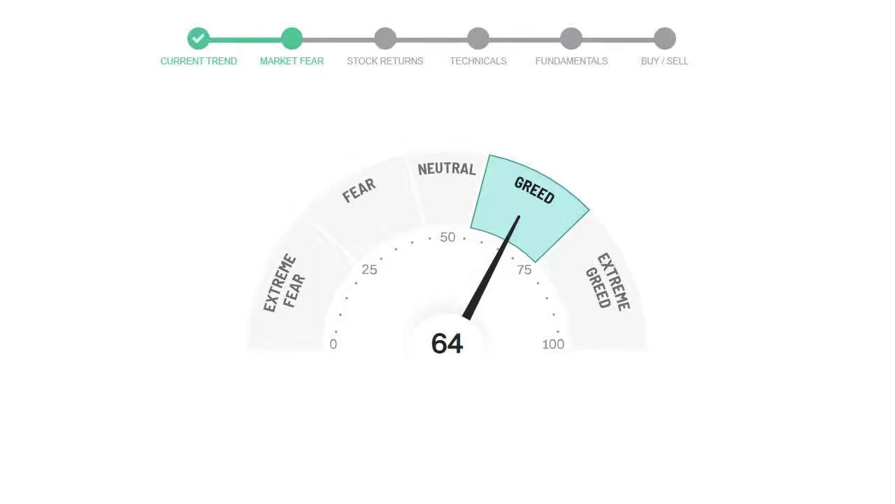
# - Advance to the Stock Returns table: 3.93% weekly, 30.23% three-month, −14.29% one-year, 83.85% three-year
pyautogui.click(384, 39)
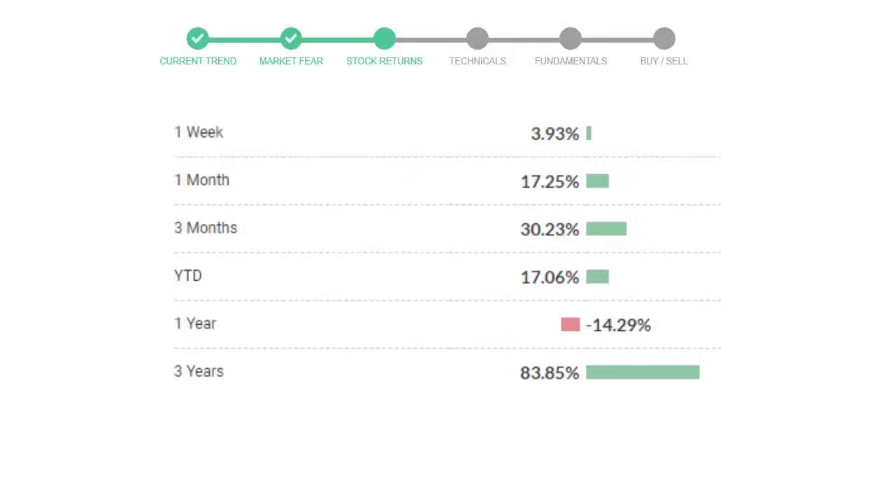
pyautogui.click(571, 39)
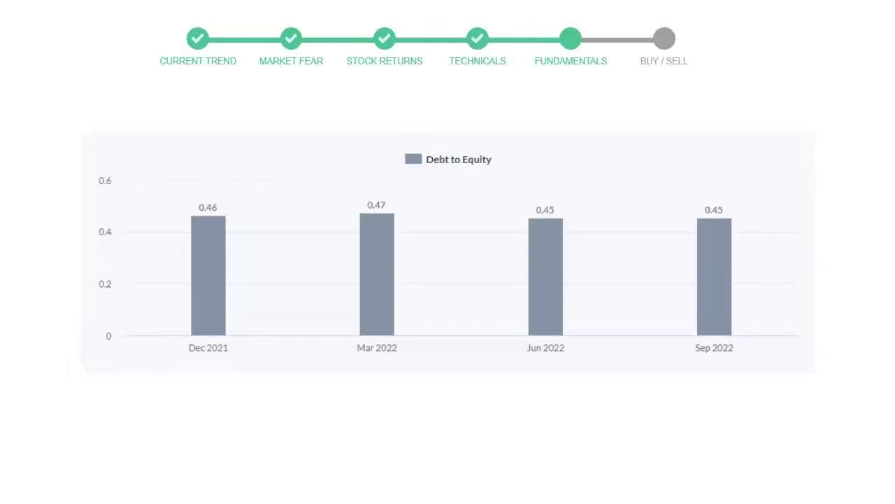
# - Advance from the fundamentals to the final gauge rating the stock Buy: 15 buy, 10 neutral, 1 sell
pyautogui.click(663, 39)
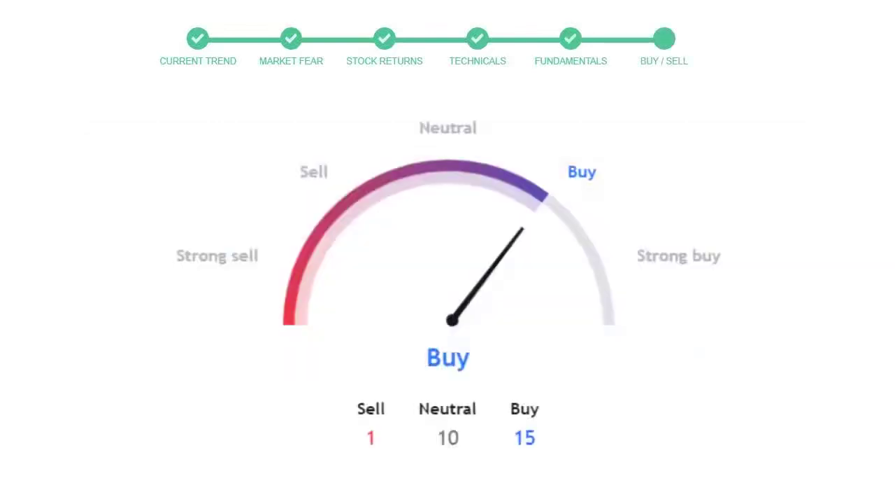